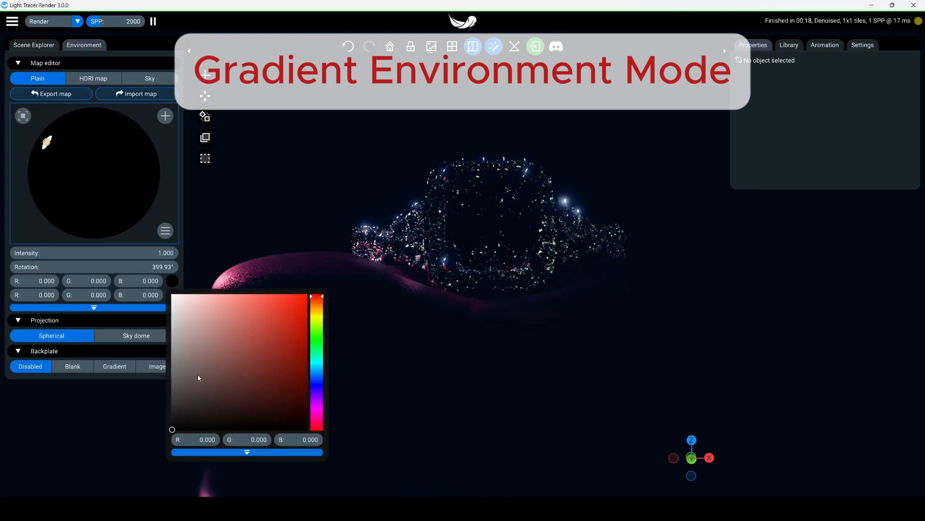
# Set a reddish-brown upper environment colour over a very dark grey lower colour
pyautogui.click(244, 353)
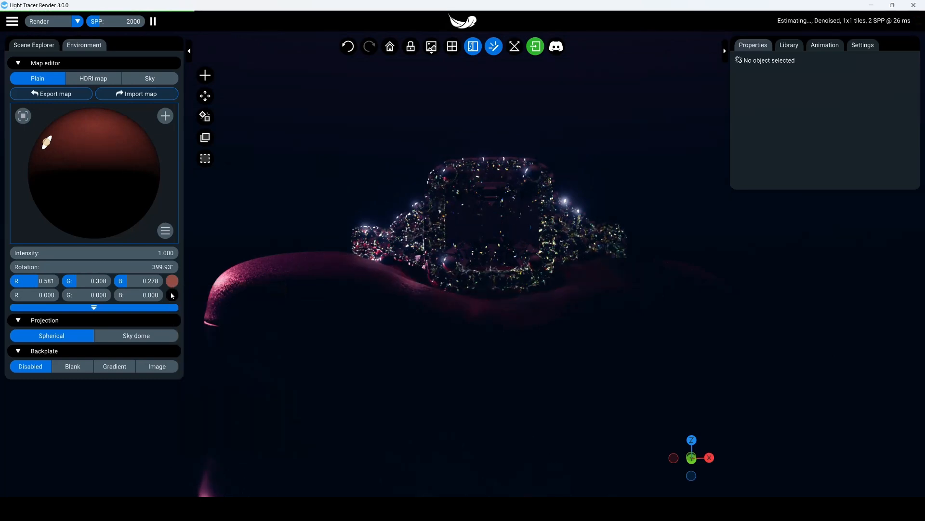
pyautogui.click(172, 280)
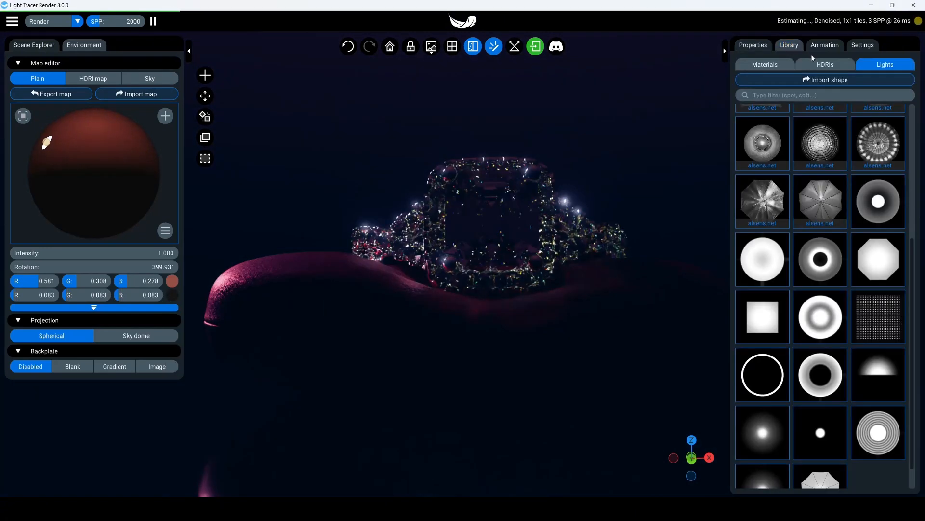
pyautogui.moveTo(763, 200)
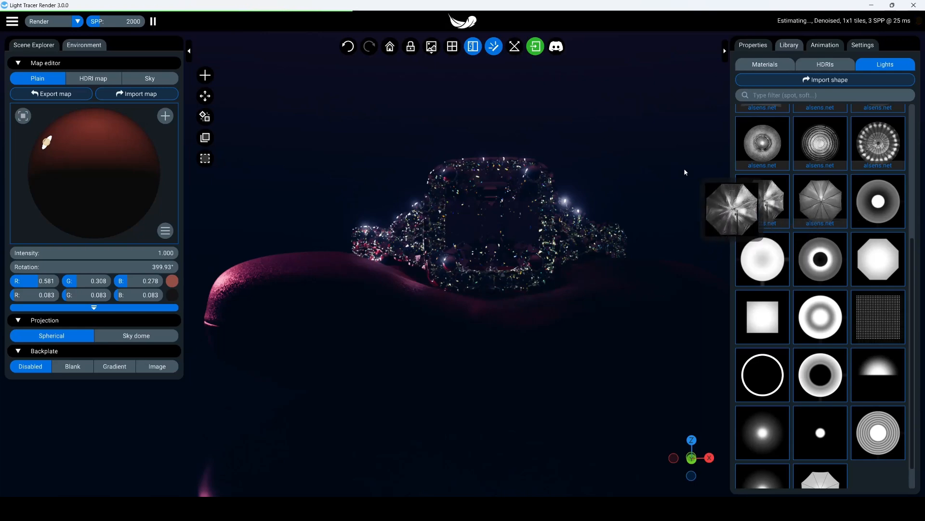
# Drop the library's umbrella light into the environment and position it behind the ring
pyautogui.click(731, 208)
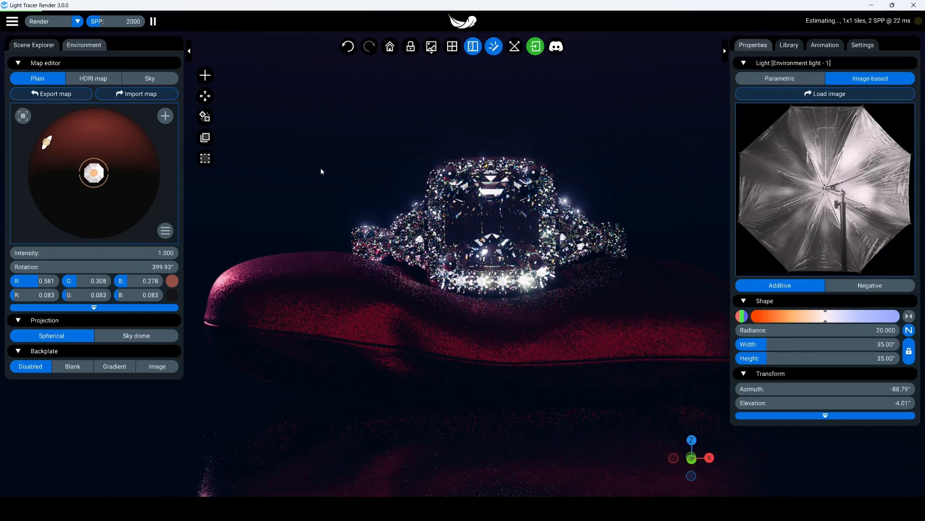
pyautogui.moveTo(93, 172); pyautogui.dragTo(143, 130)
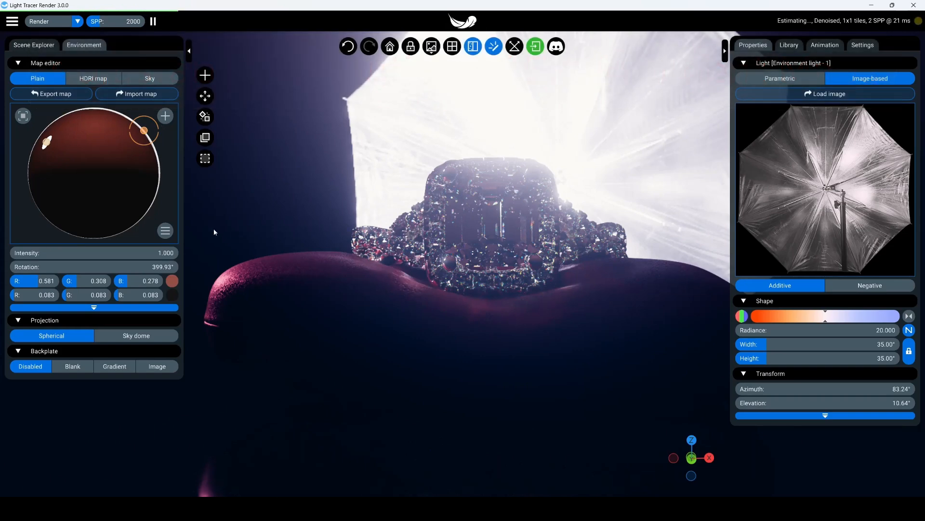
# Resize the environment map to a custom 9196 px resolution
pyautogui.click(164, 230)
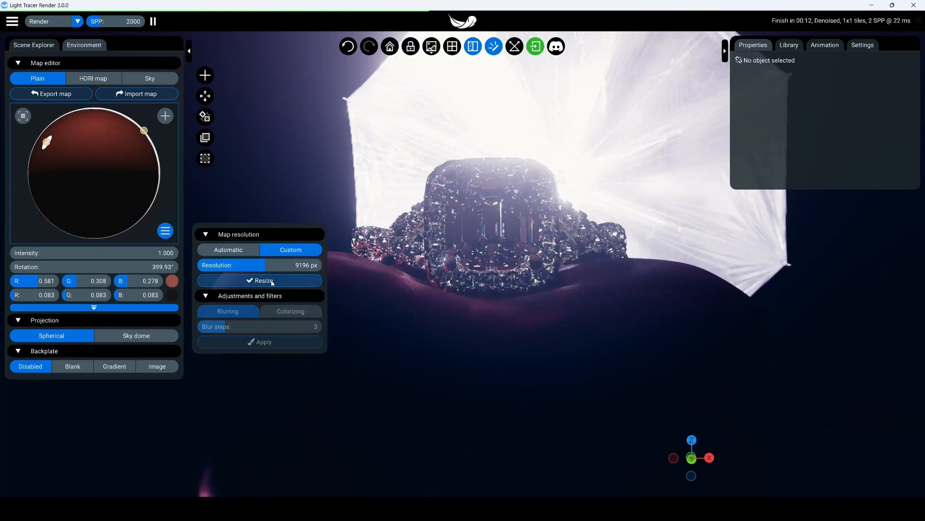
pyautogui.click(259, 280)
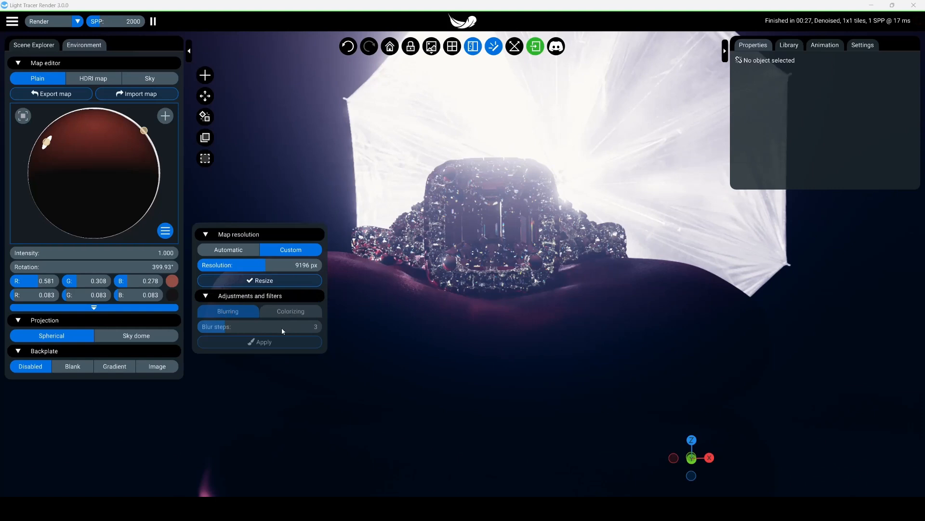
# Dismiss the map resolution popup before adding the surrounding circle lights
pyautogui.click(824, 46)
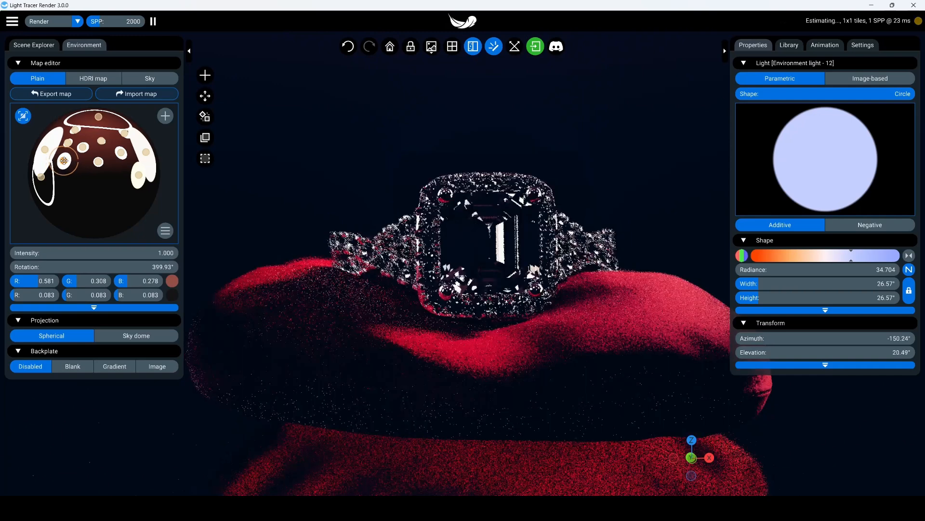
# Capture environment map keyframes at 0 and 2 seconds with a light moved between them
pyautogui.click(825, 46)
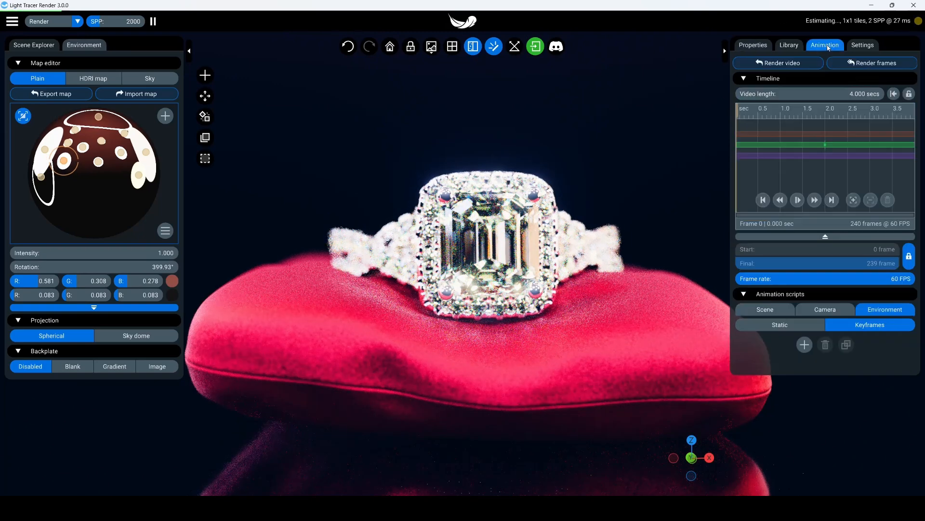
pyautogui.click(804, 345)
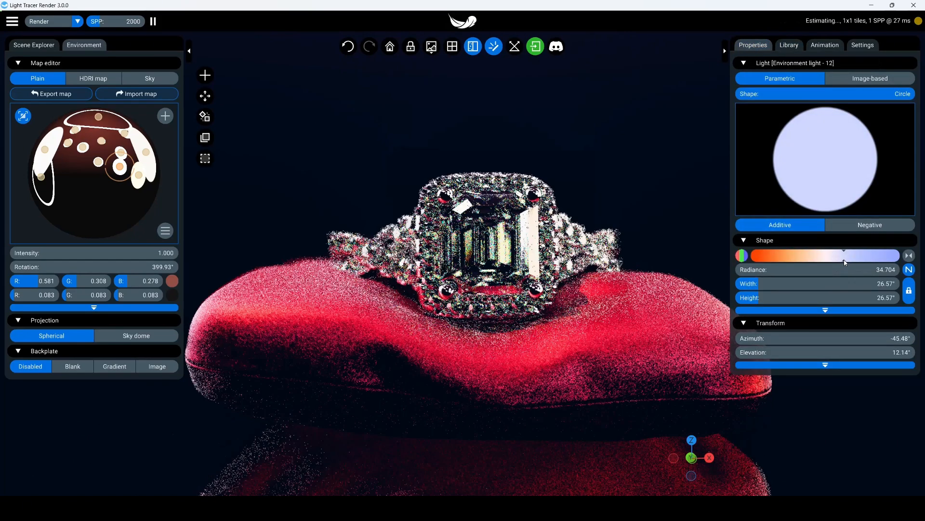
pyautogui.click(825, 45)
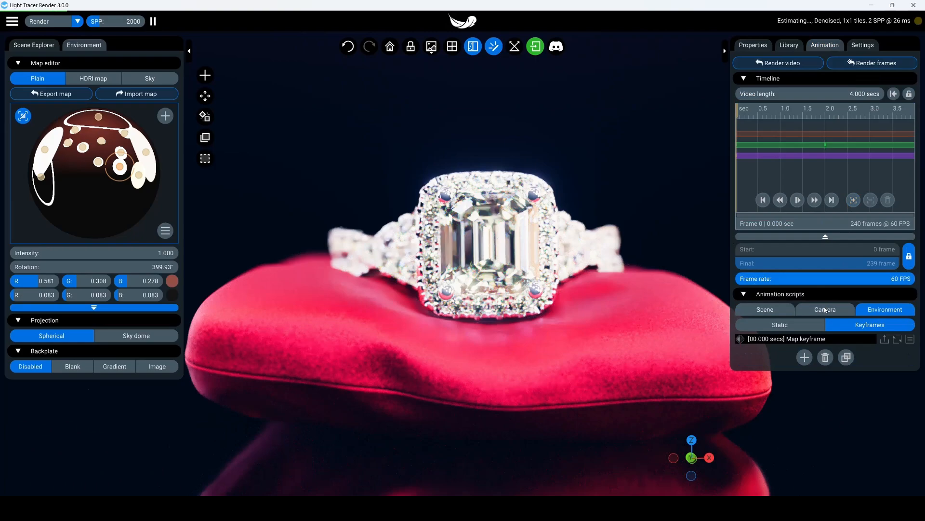
pyautogui.click(803, 356)
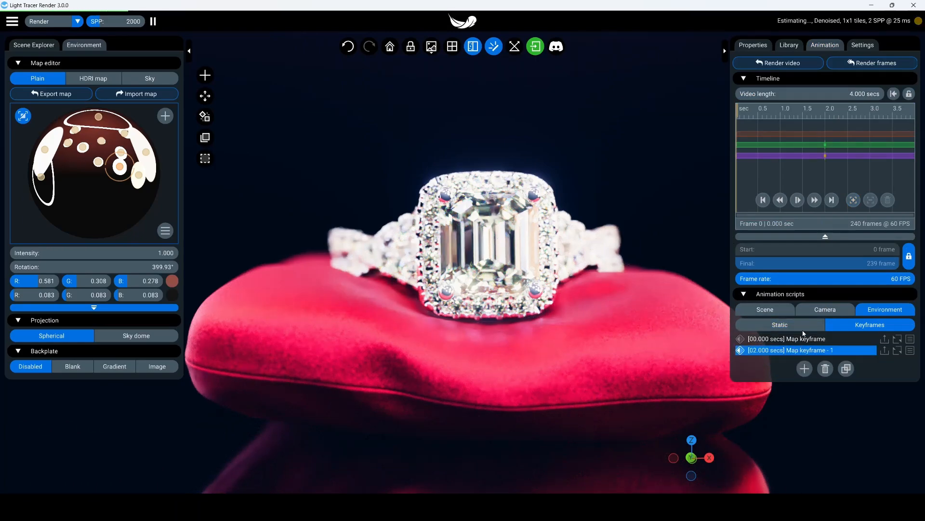
# Play and pause the light animation to preview it
pyautogui.click(798, 200)
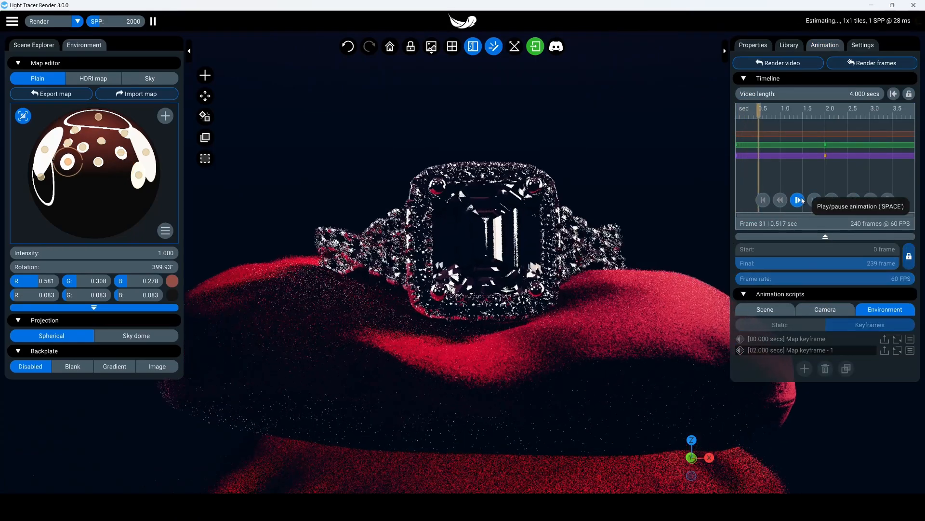
pyautogui.click(797, 200)
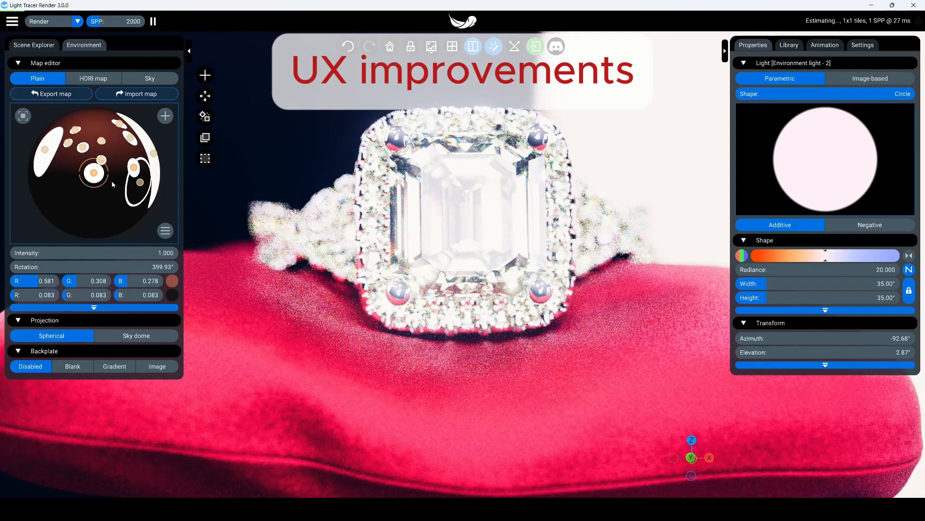
# Swing the circular light to the top of the environment sphere and browse the Lights library
pyautogui.moveTo(97, 172); pyautogui.dragTo(83, 115)
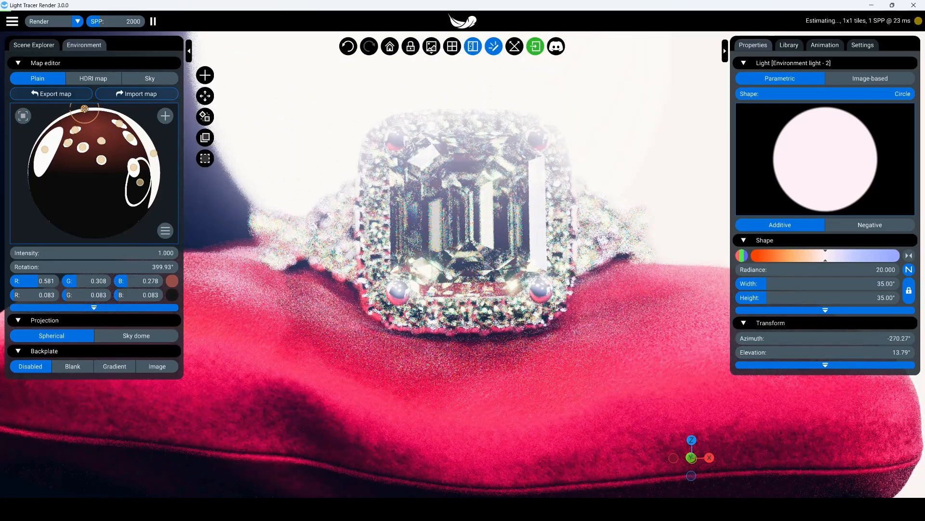
pyautogui.moveTo(23, 115)
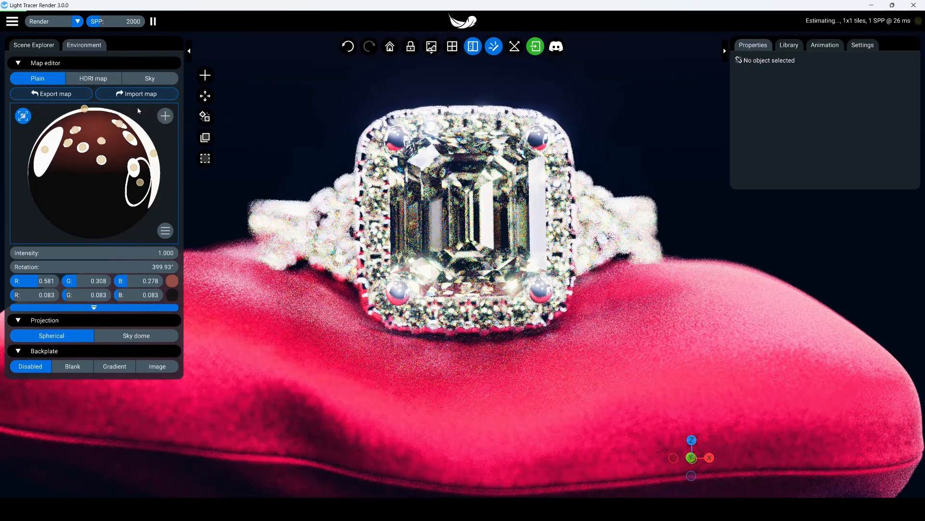
pyautogui.click(789, 45)
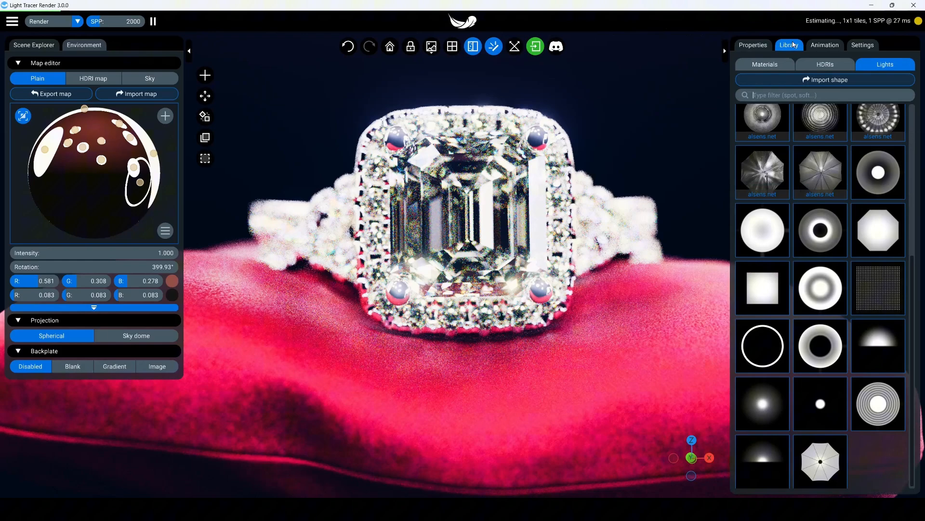
pyautogui.moveTo(761, 403)
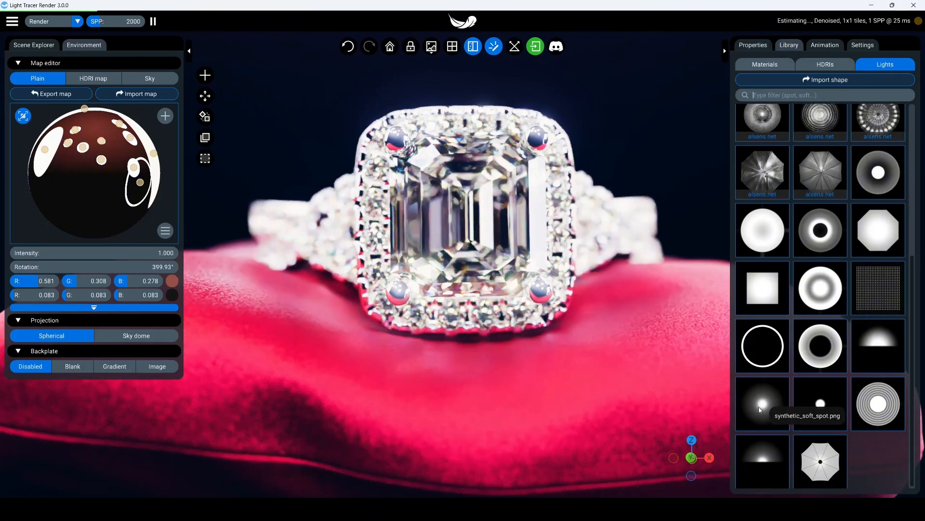